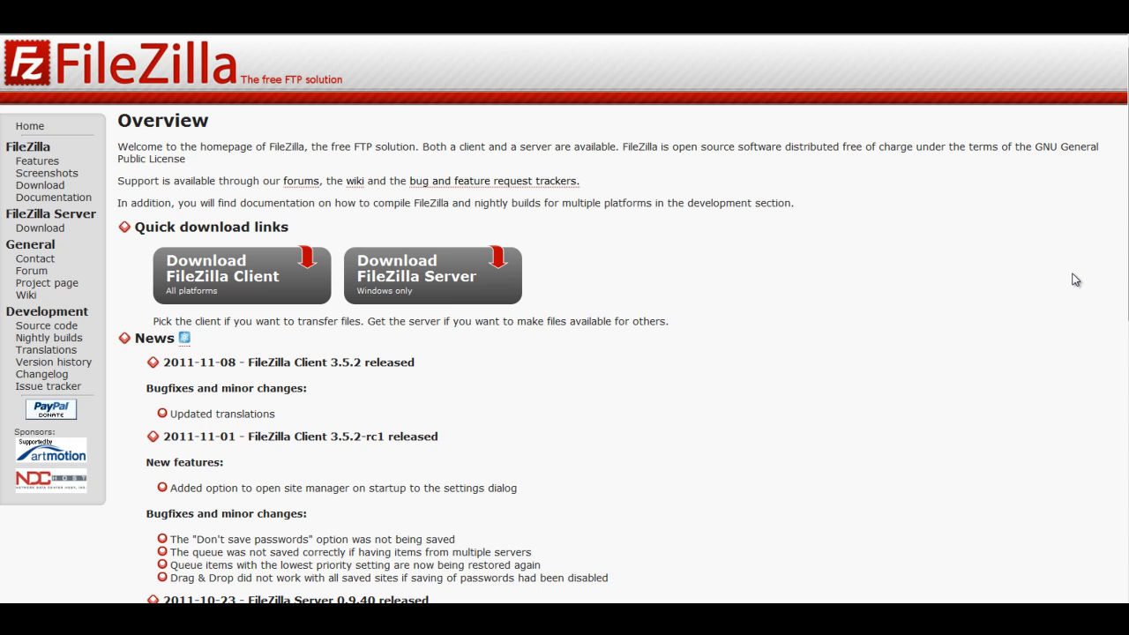
mouse_move(1059, 281)
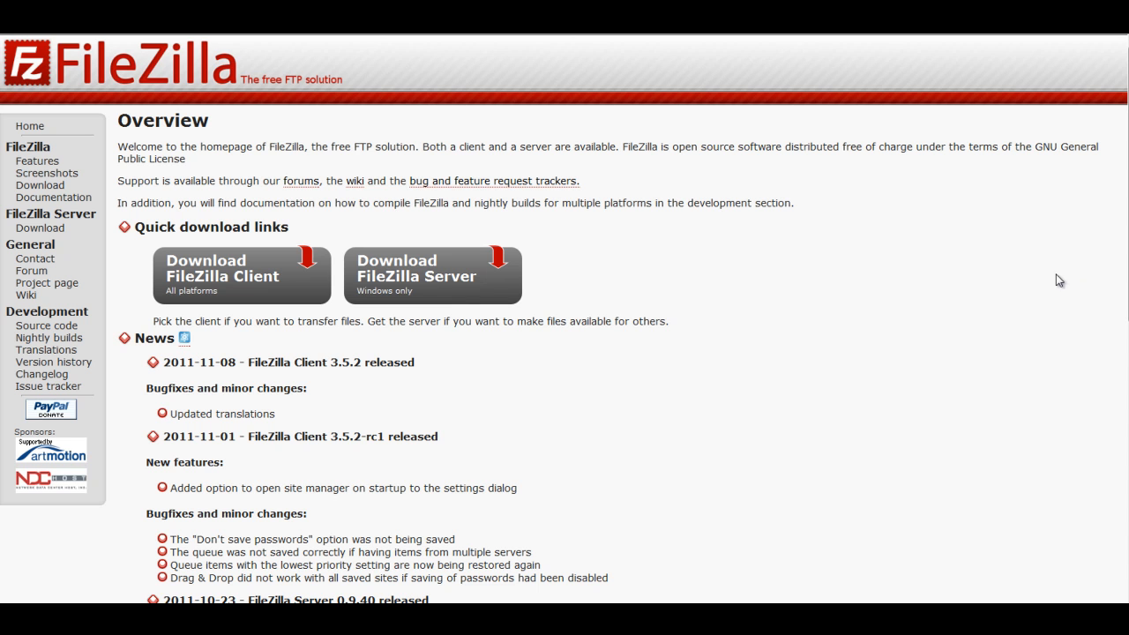
Step: Open the FileZilla Client download page and request FileZilla_3.5.2_win32-setup.exe
left_click(241, 274)
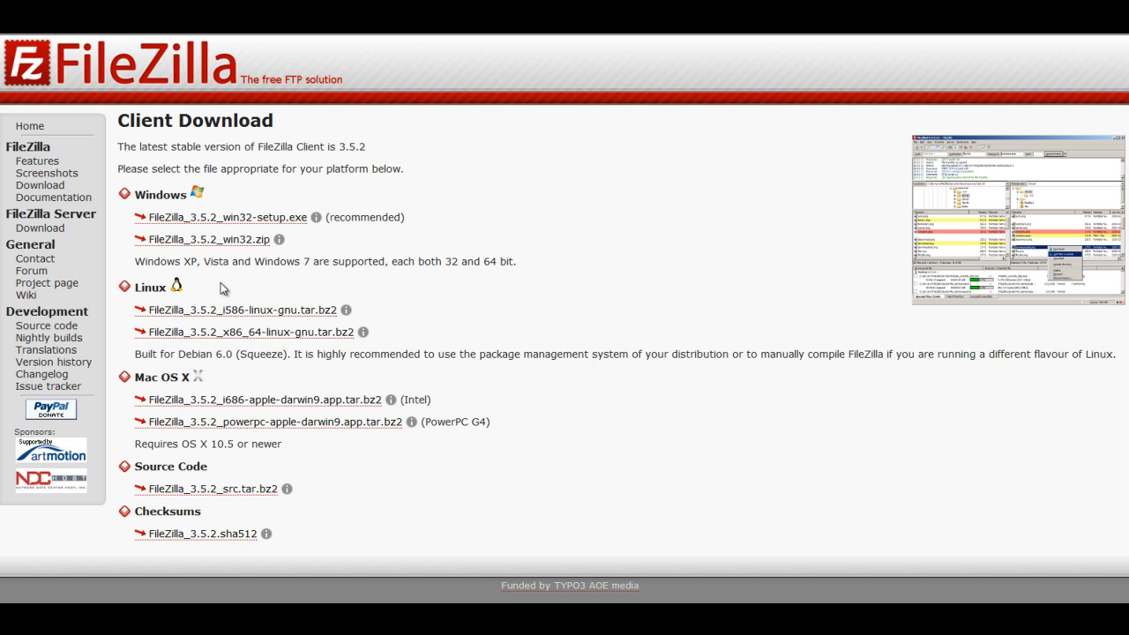
mouse_move(317, 274)
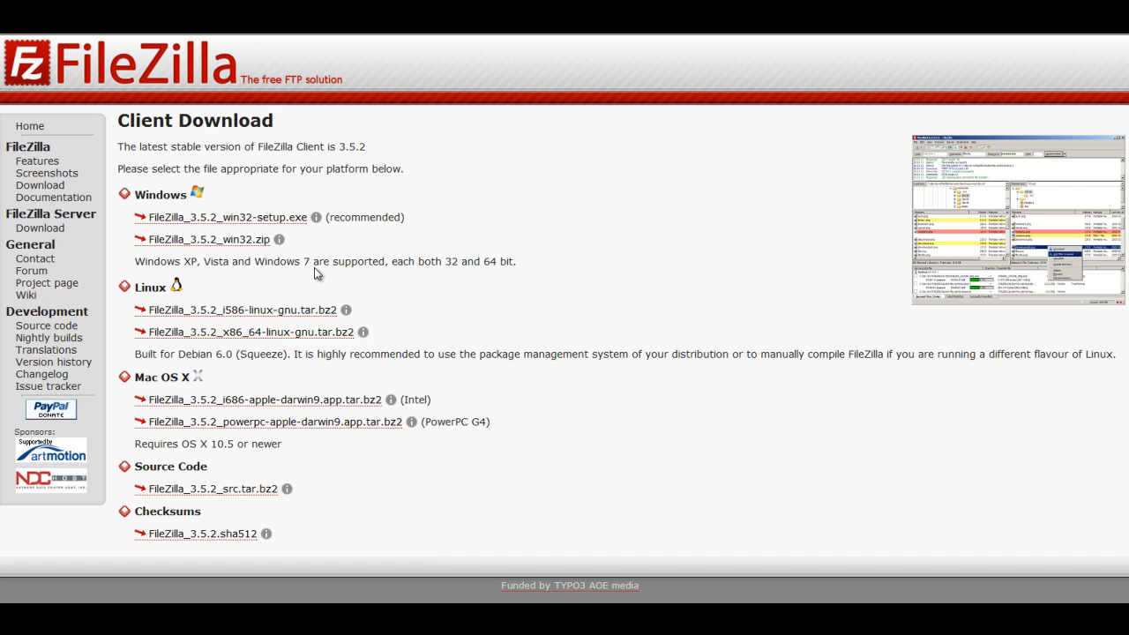
mouse_move(225, 217)
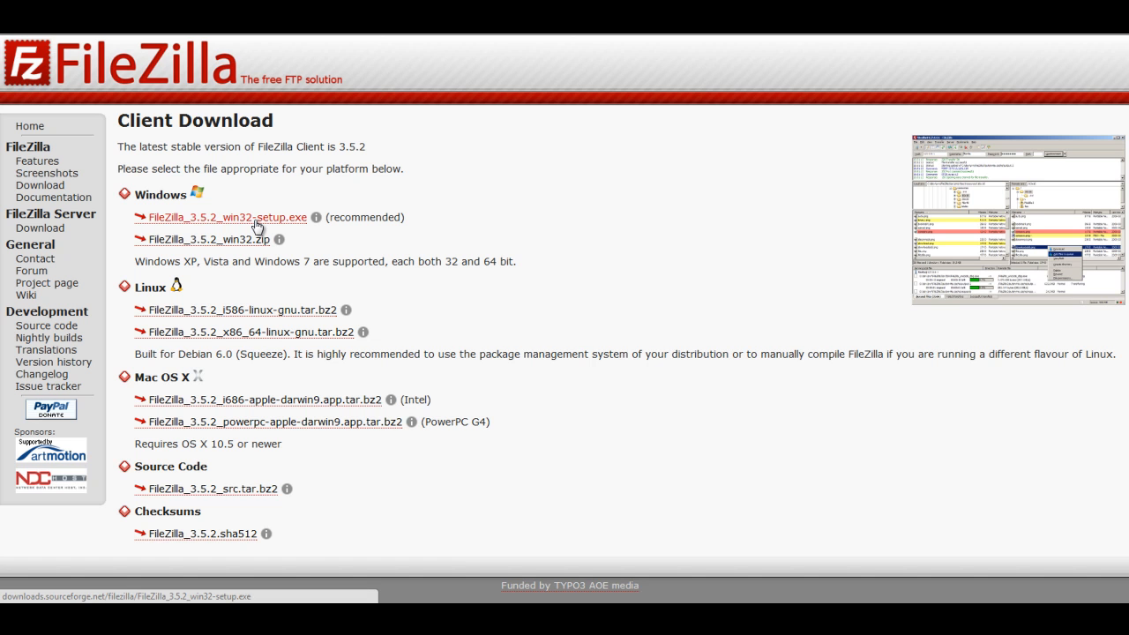
left_click(226, 217)
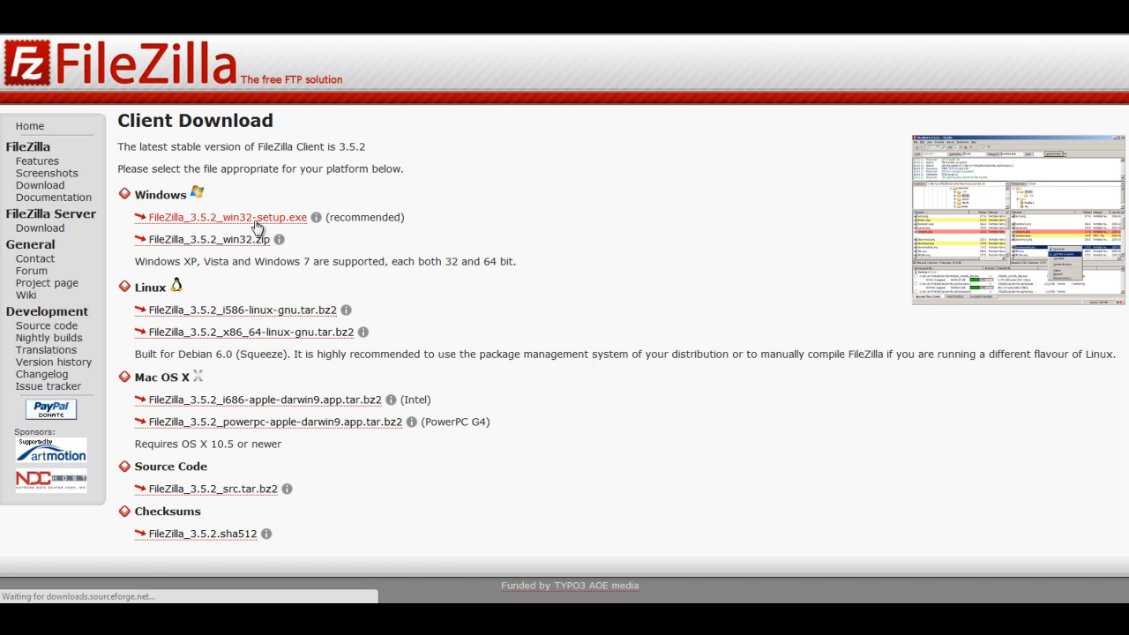
Step: Keep the FileZilla setup download despite the harmful-file warning on SourceForge
left_click(227, 217)
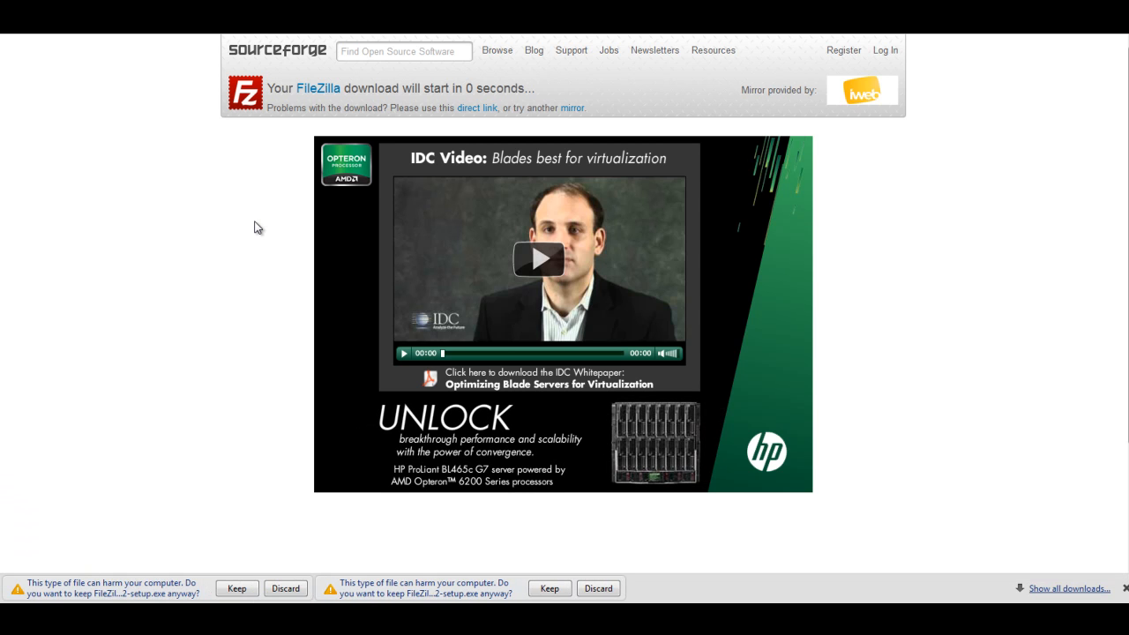
mouse_move(238, 314)
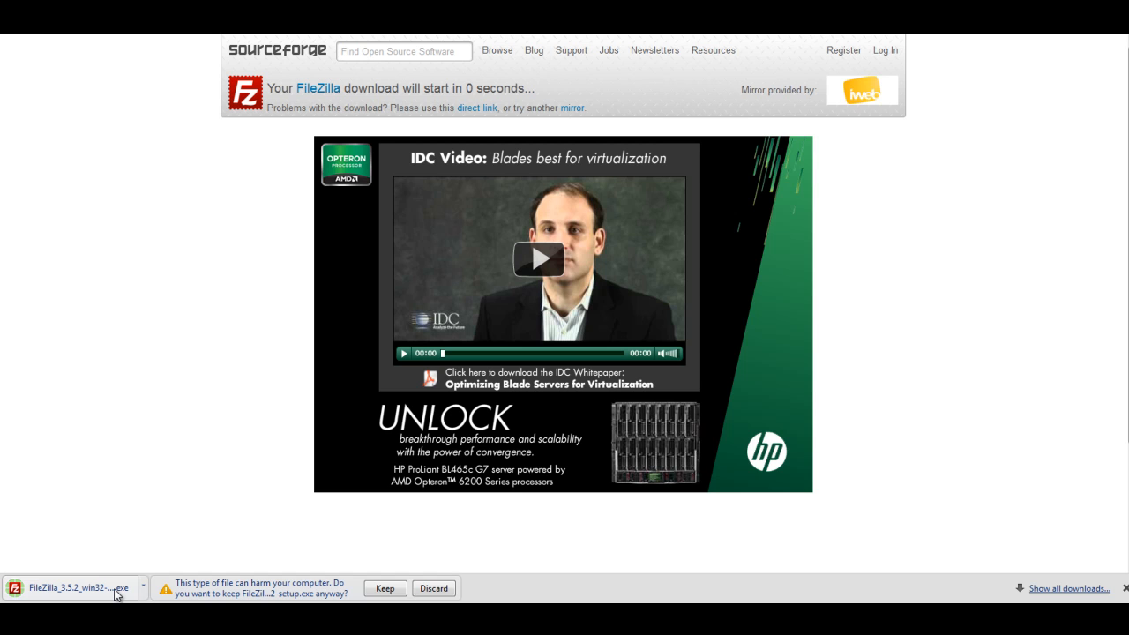
mouse_move(79, 588)
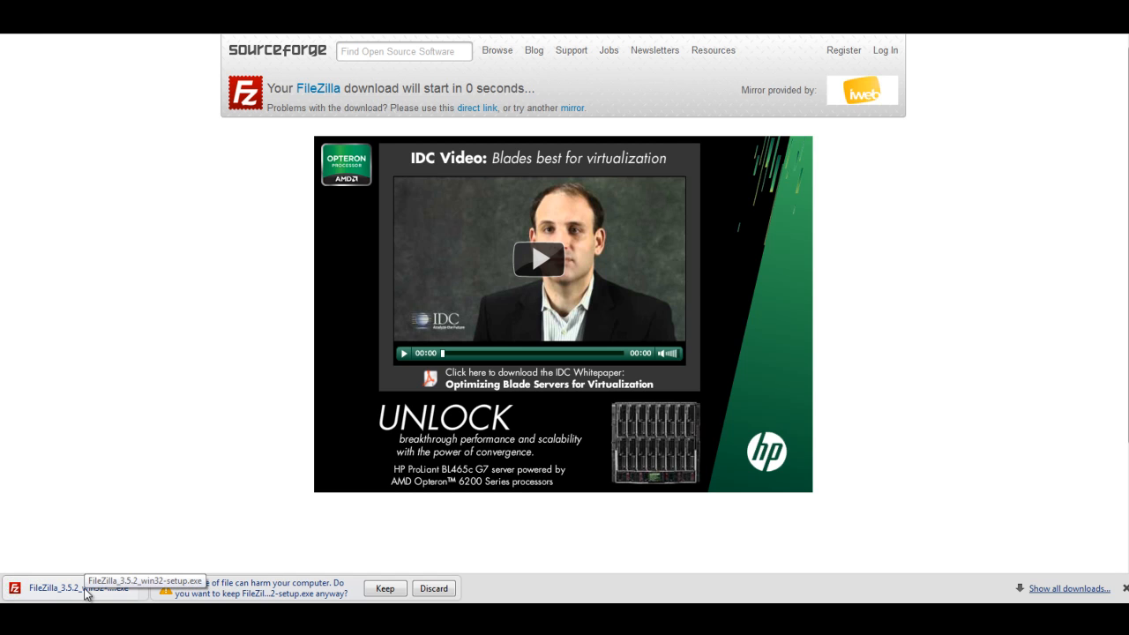
Step: Run the FileZilla setup file from the downloads bar, accepting the unverified publisher warning
left_click(69, 588)
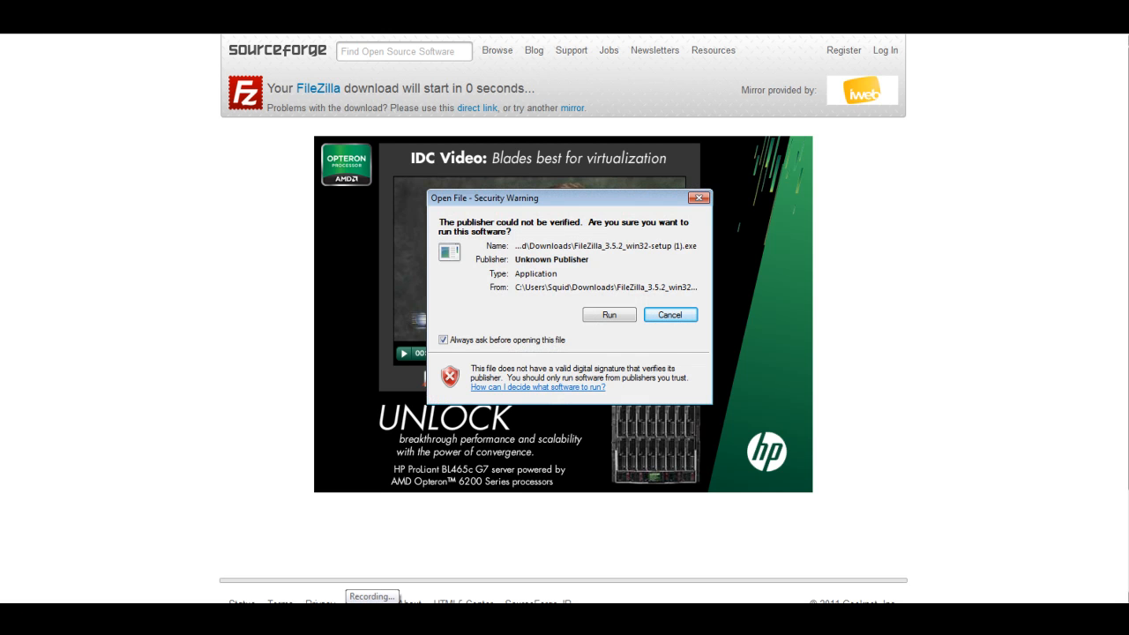
left_click(669, 315)
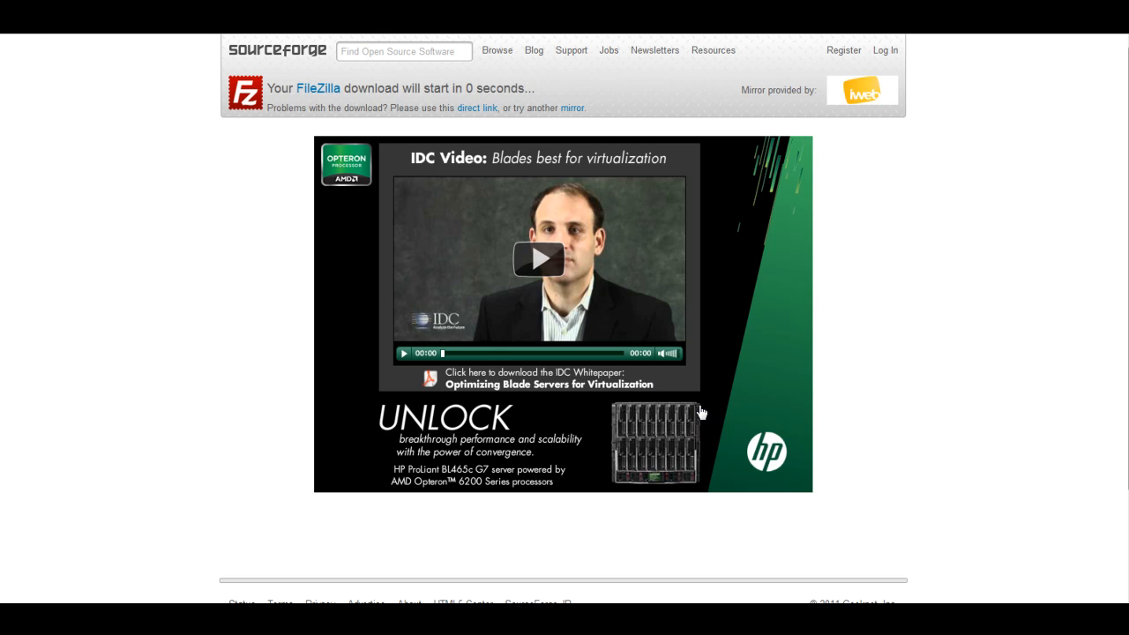